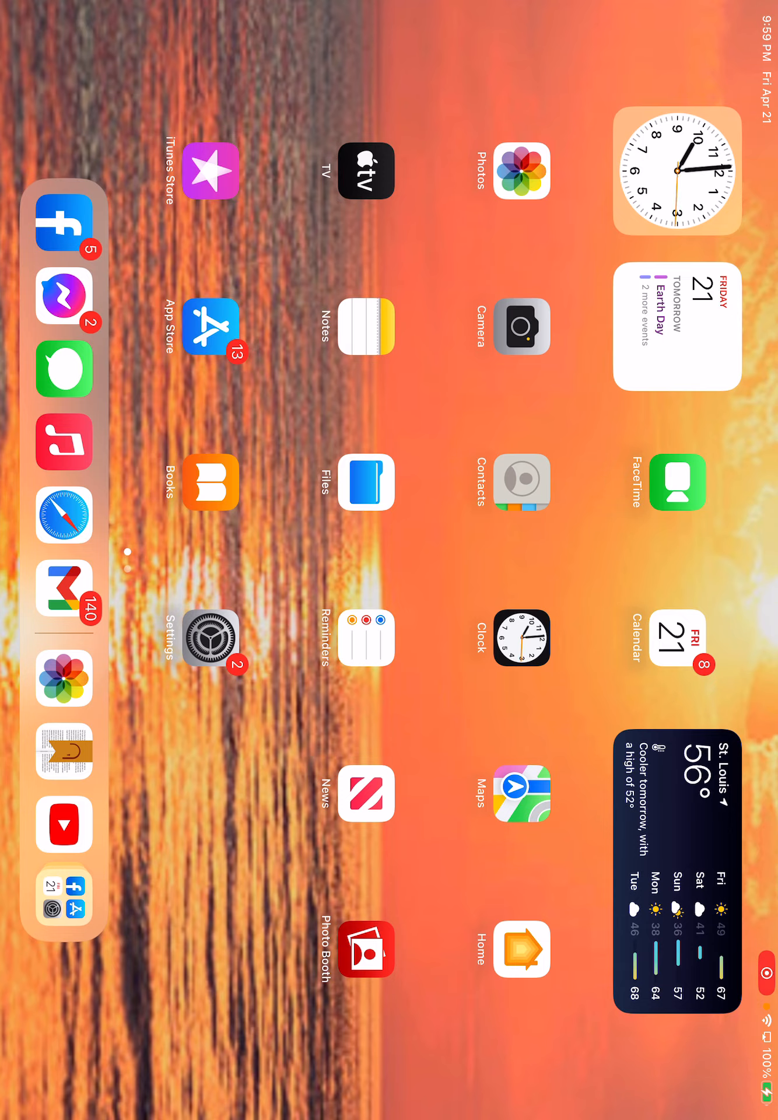
scroll("left", 3)
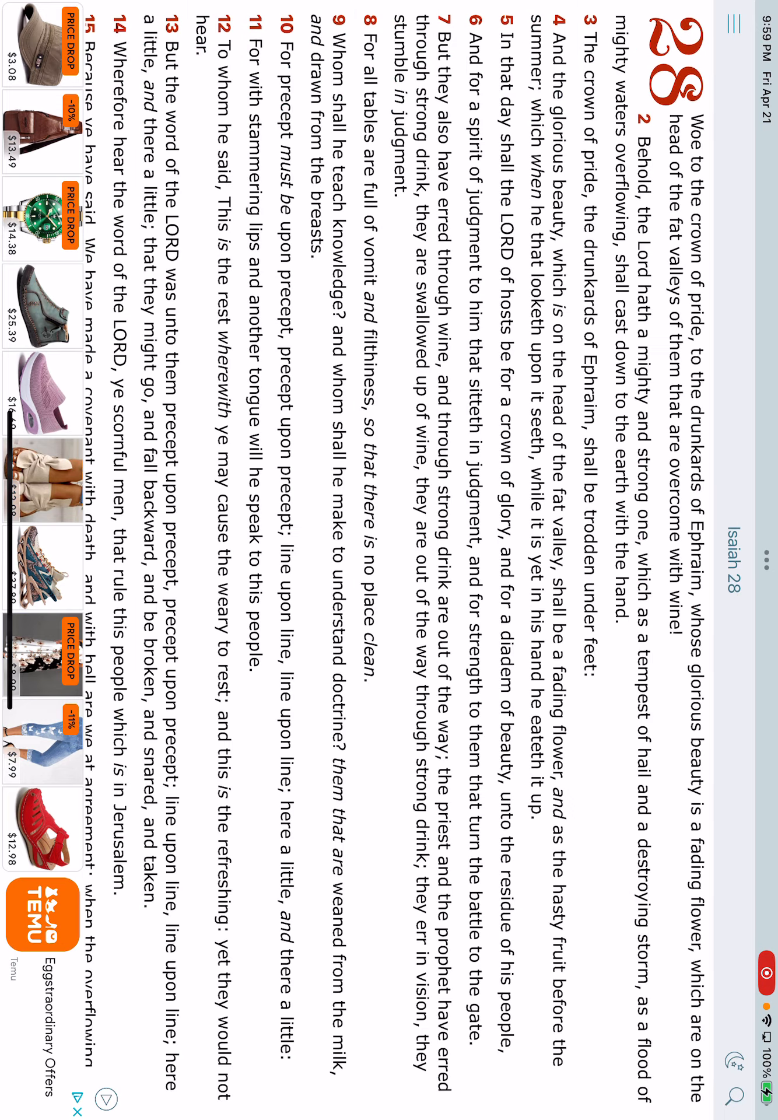
scroll("down", 3)
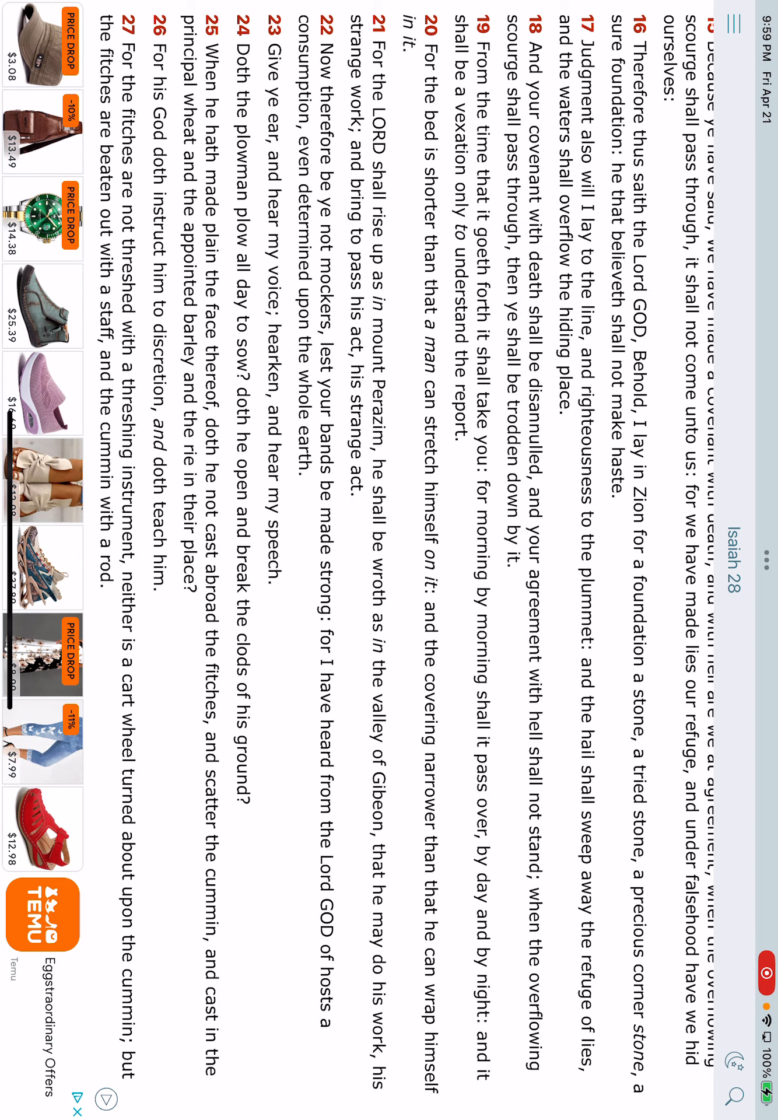
scroll("down", 3)
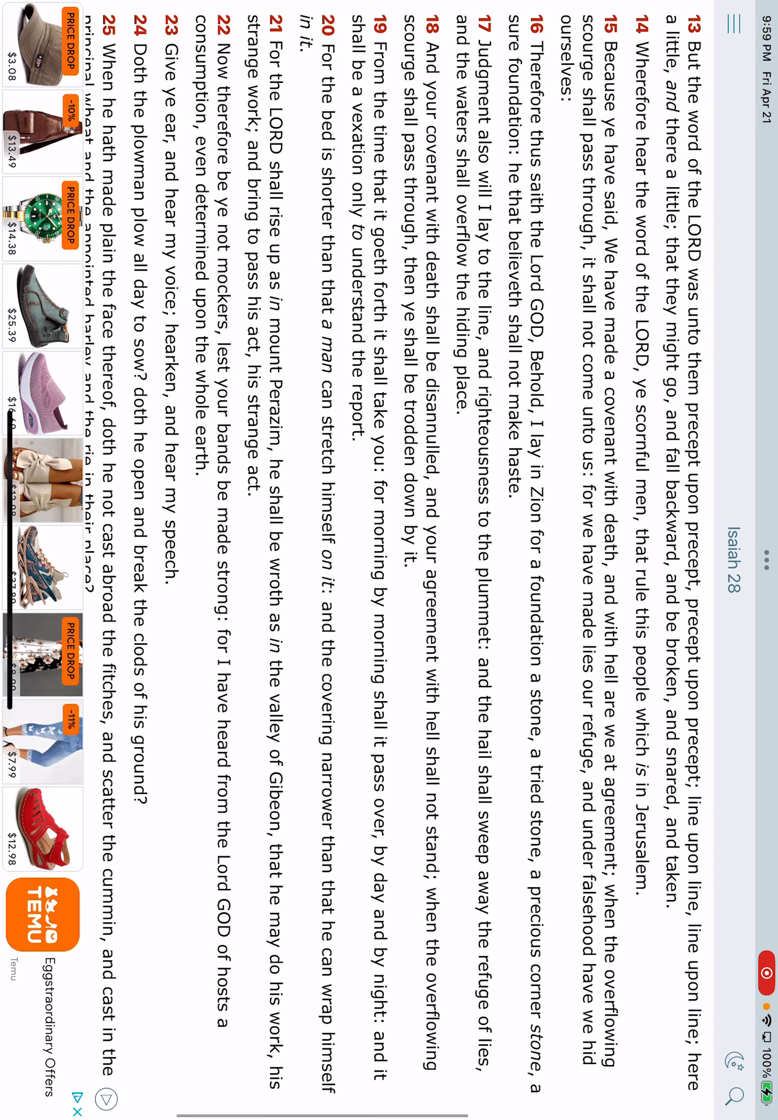